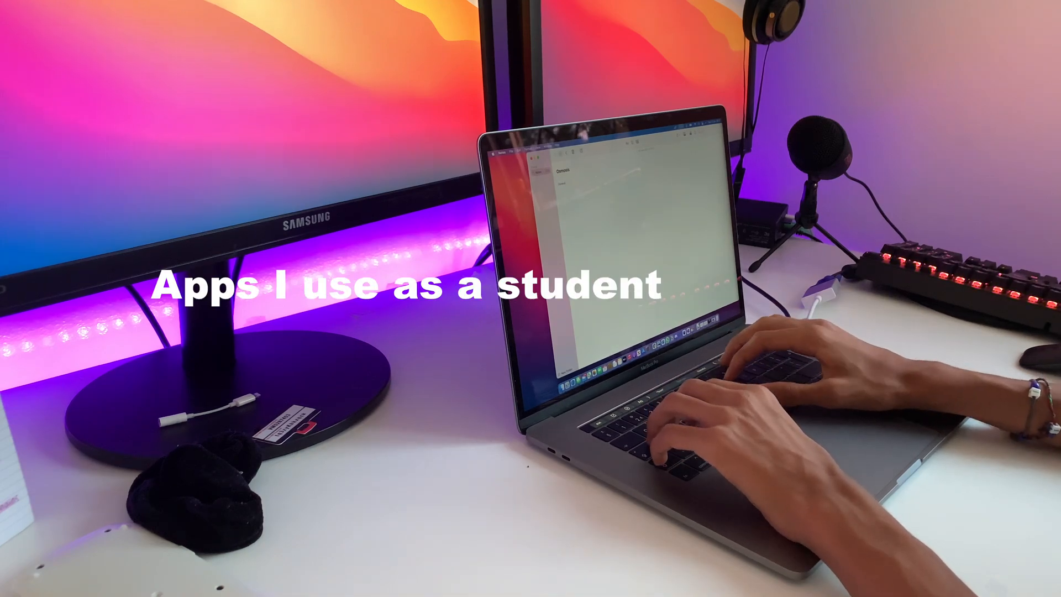
Step: Complete the Notion page line by typing 'on my Mac'
text(on my Mac)
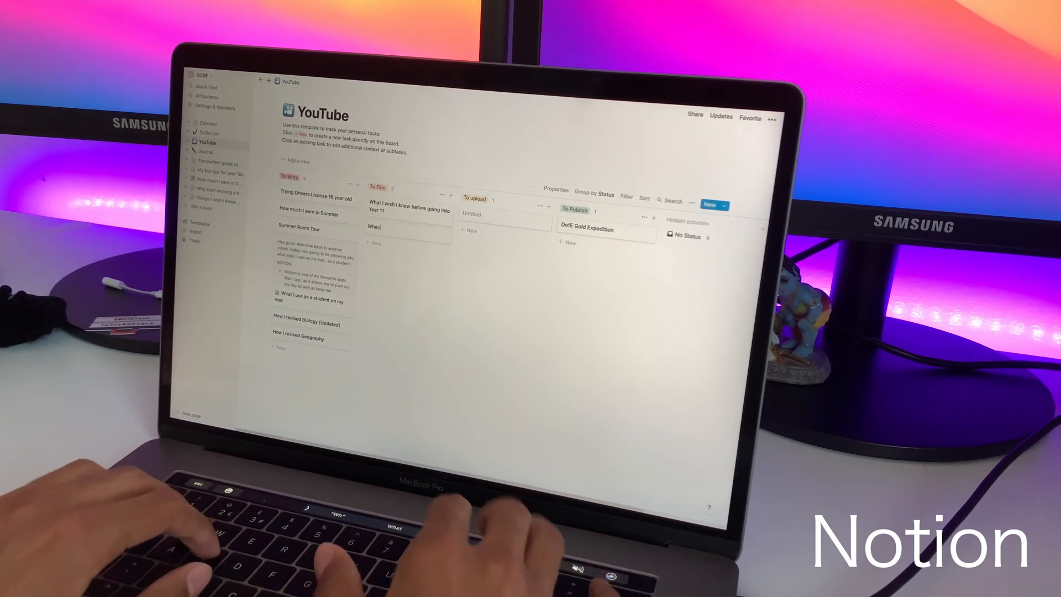
Step: Add a 'What to do after!' Year 10 prep card to To Film and drag the Year 11 card to To upload
text(What to do after!)
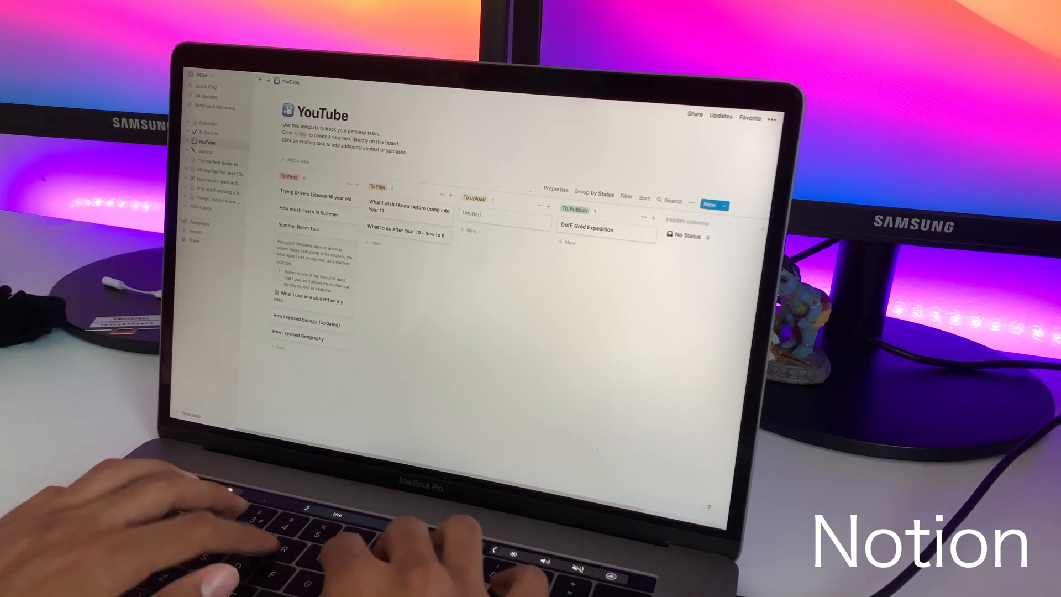
text(prepare)
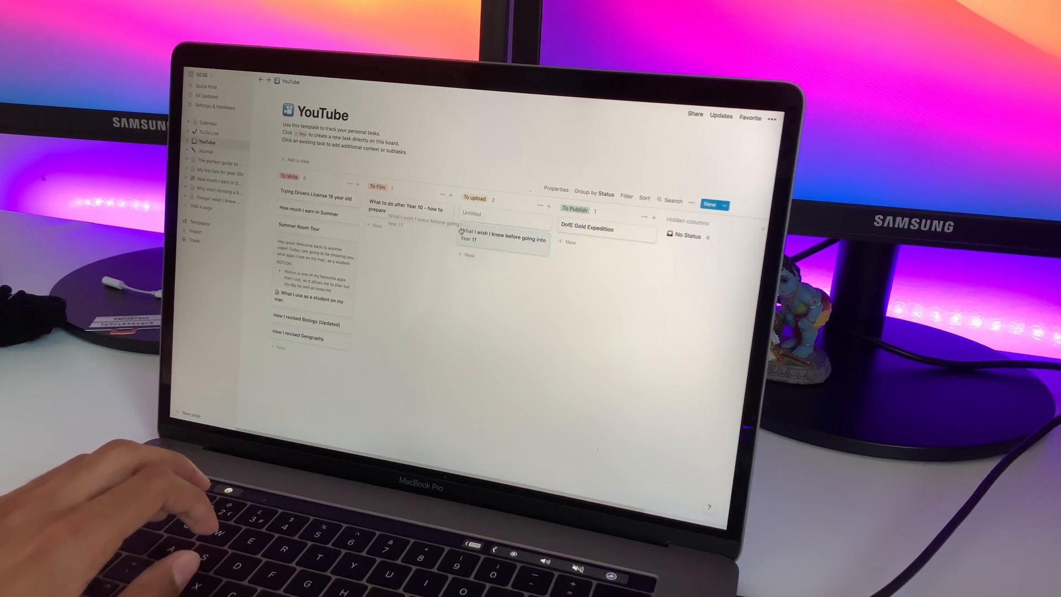
drag(500, 235, 406, 235)
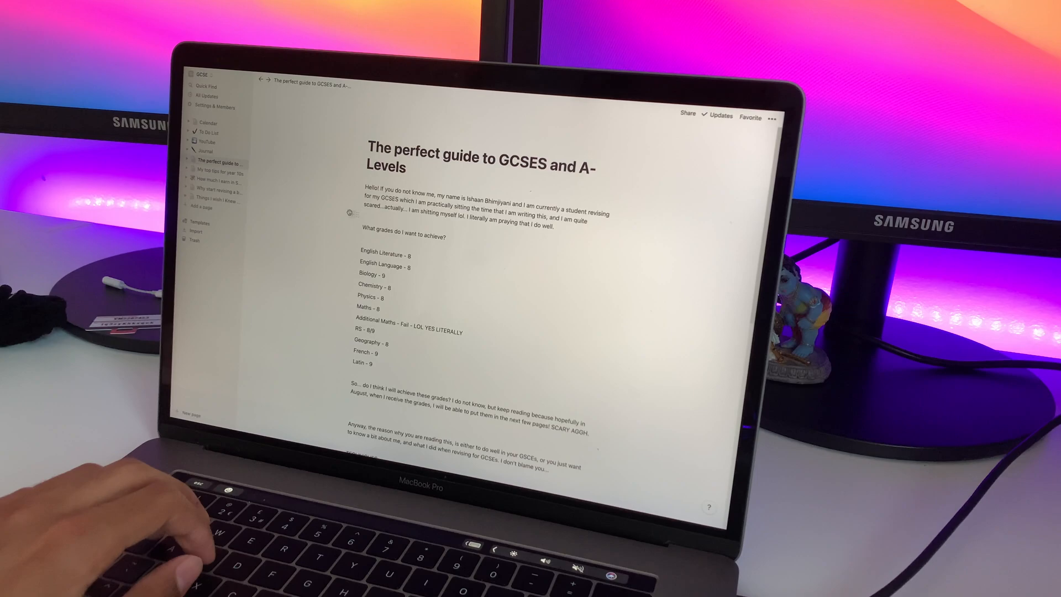
Step: Return to the YouTube board, then preview the Class Notes and Simple Budget templates
click(204, 140)
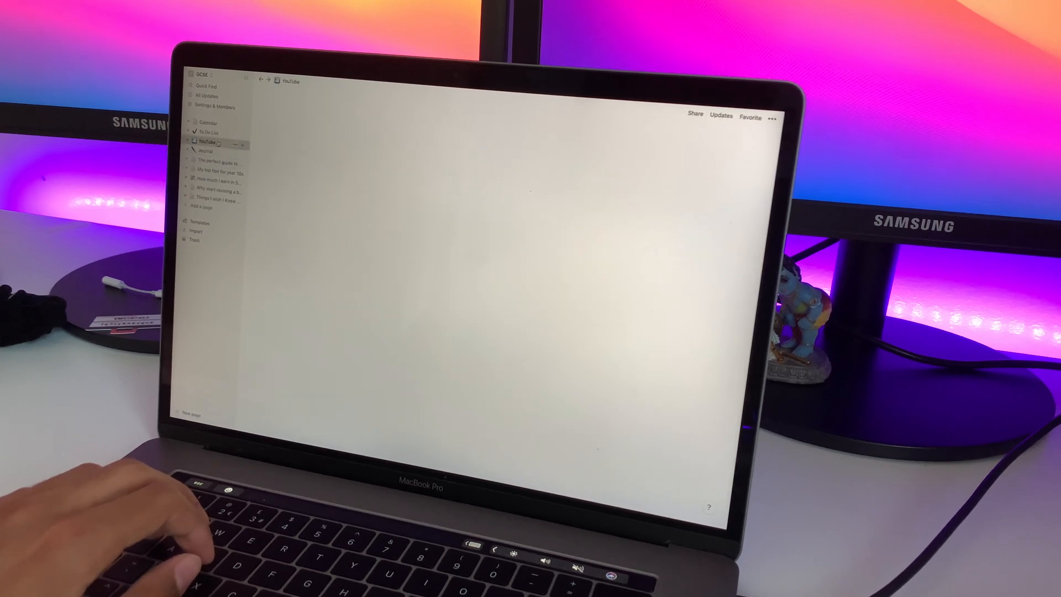
click(207, 132)
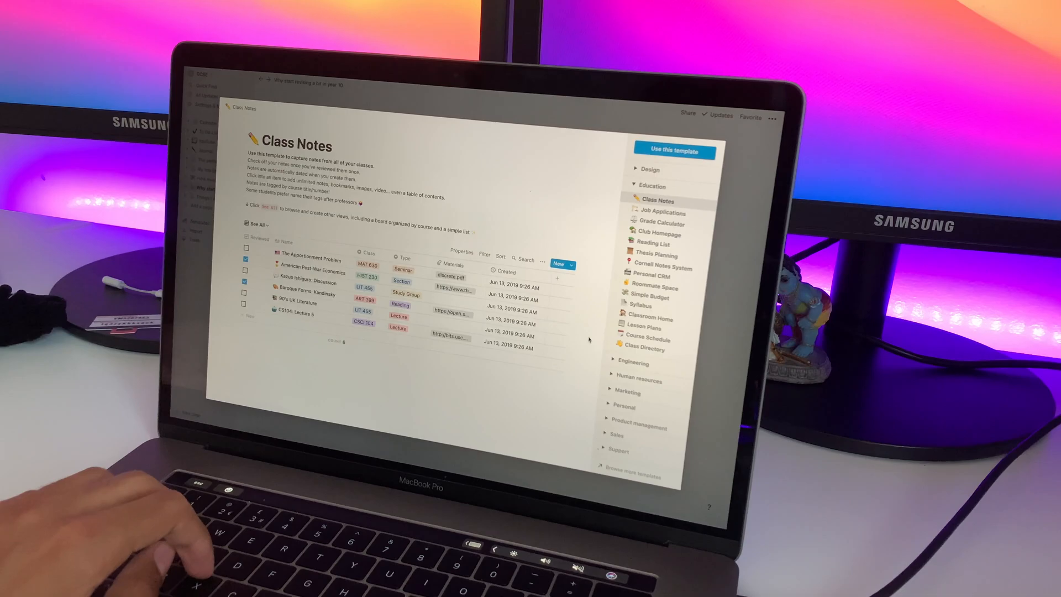
click(647, 296)
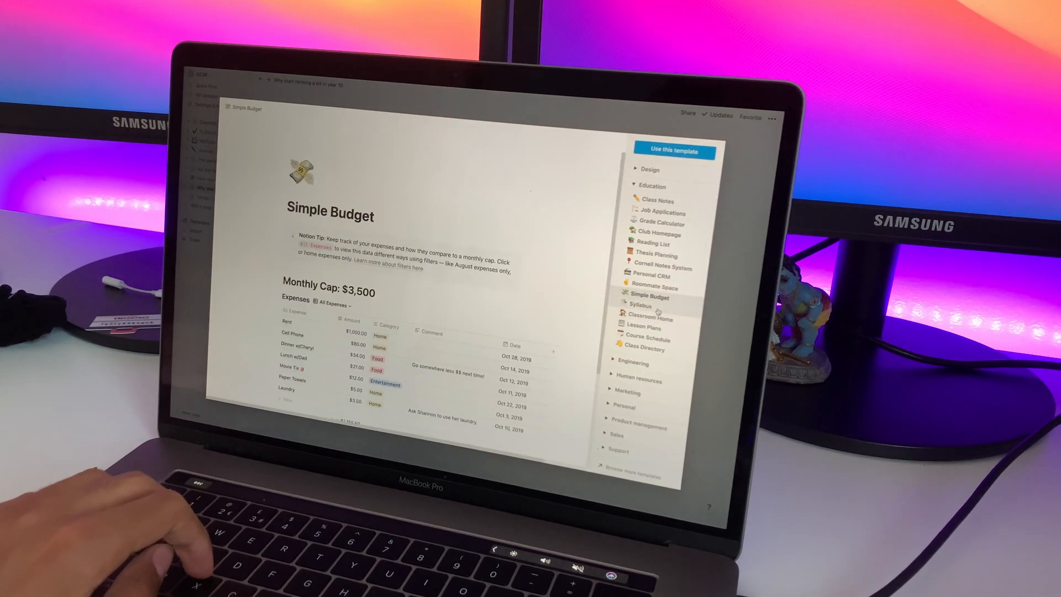
click(656, 316)
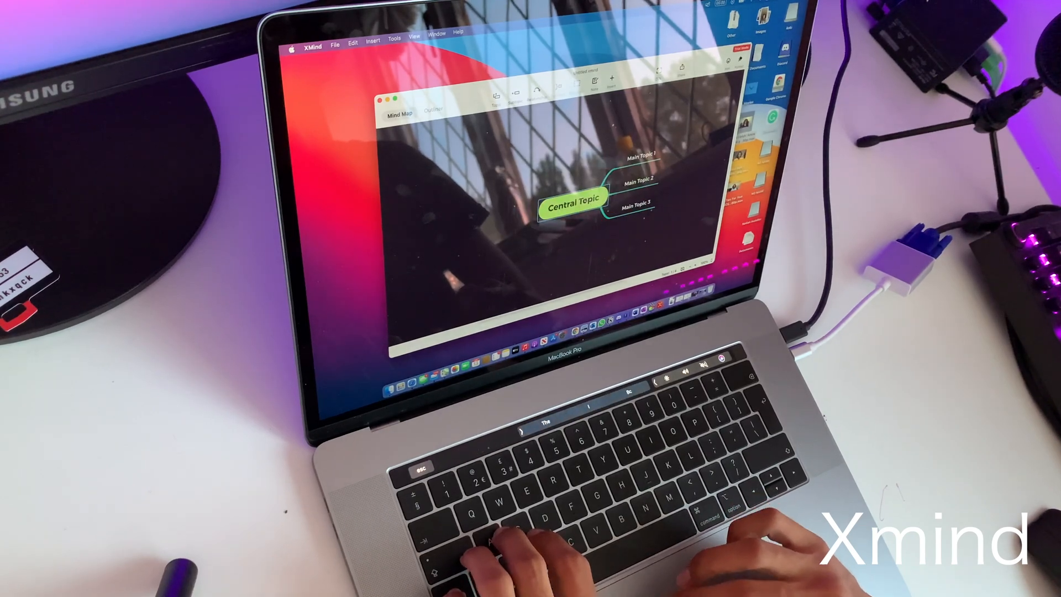
Step: Rename the central topic 'Diffusion' and add net movement, 'Passive' and 'No energy required' branches
text(Diffusion)
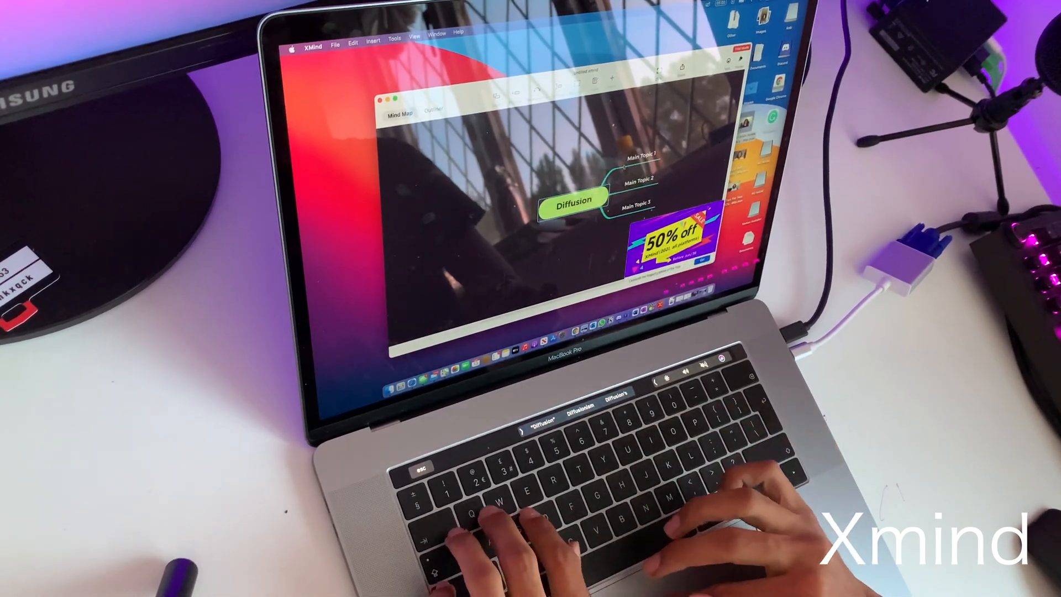
text(Net md)
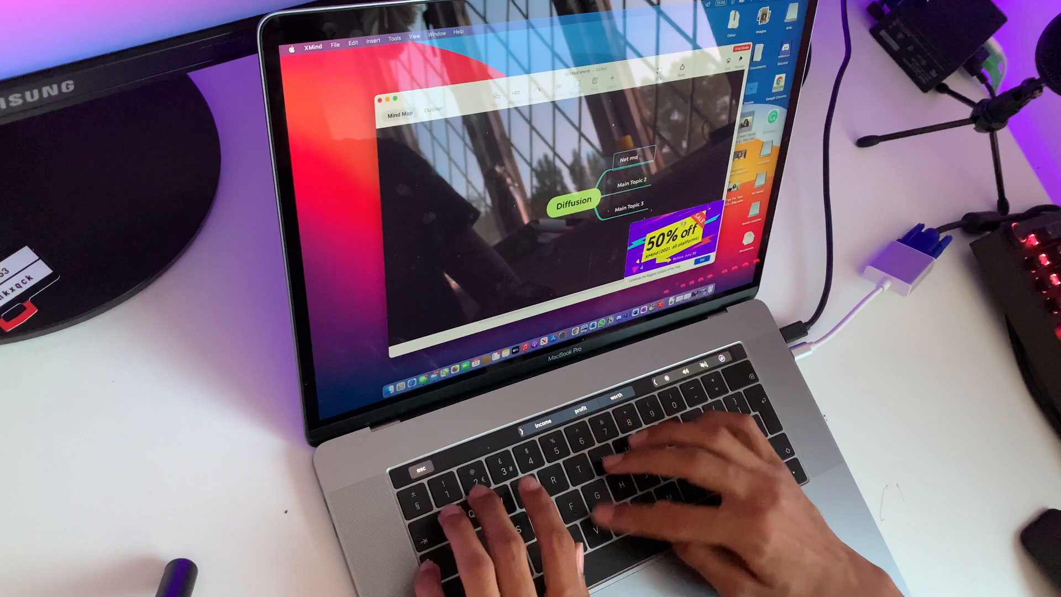
text(movement of particles)
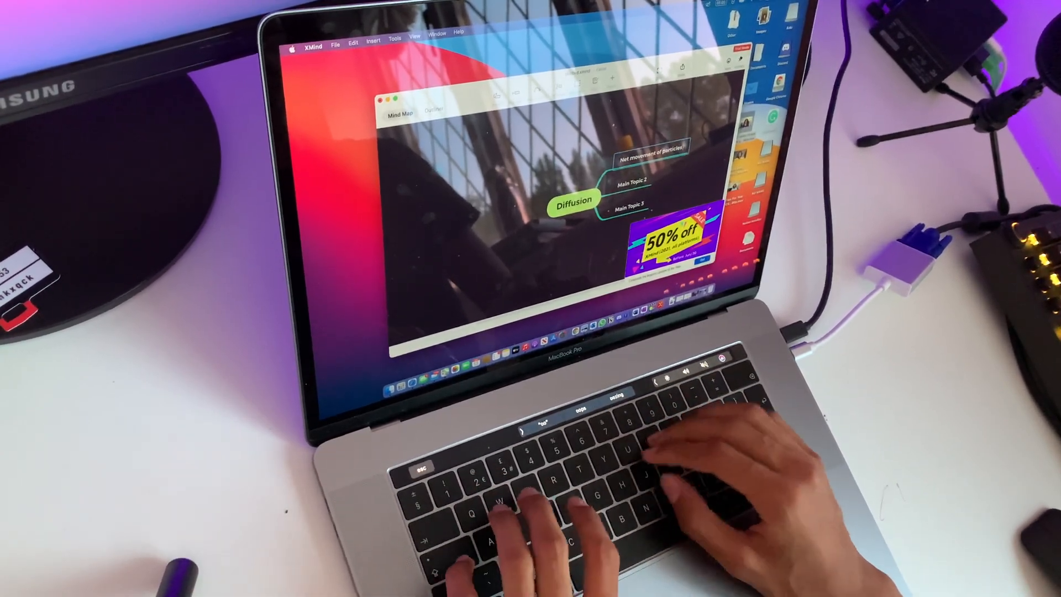
text(from an area of hc to lc)
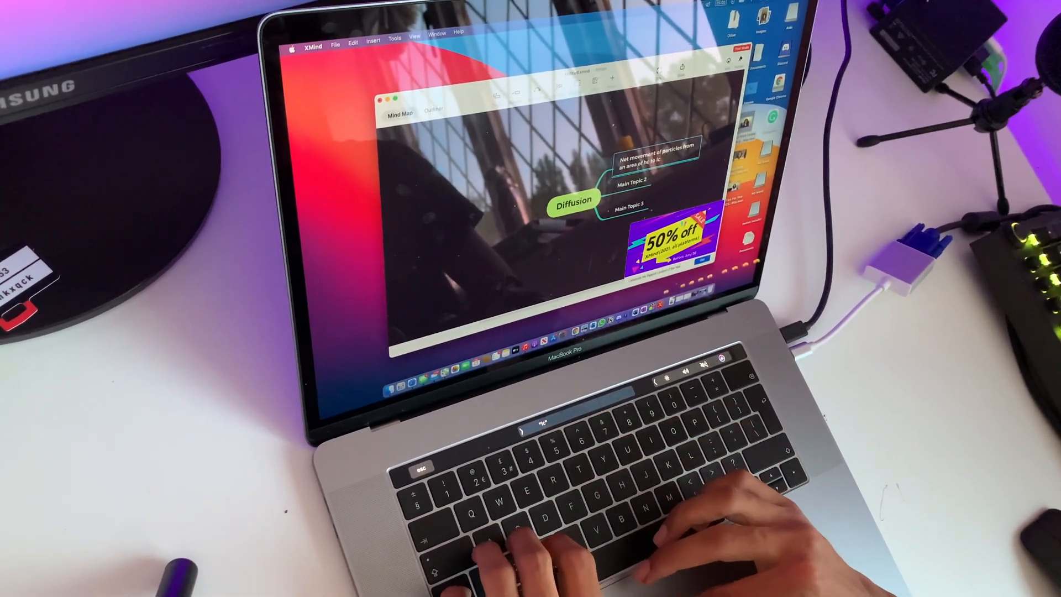
text(Passive process)
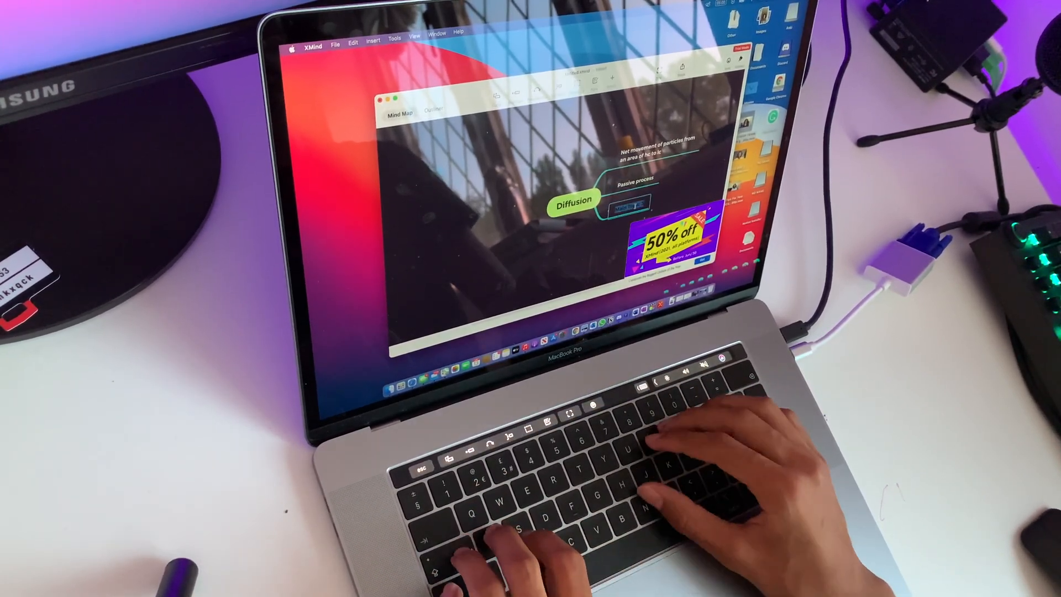
text(No energy require)
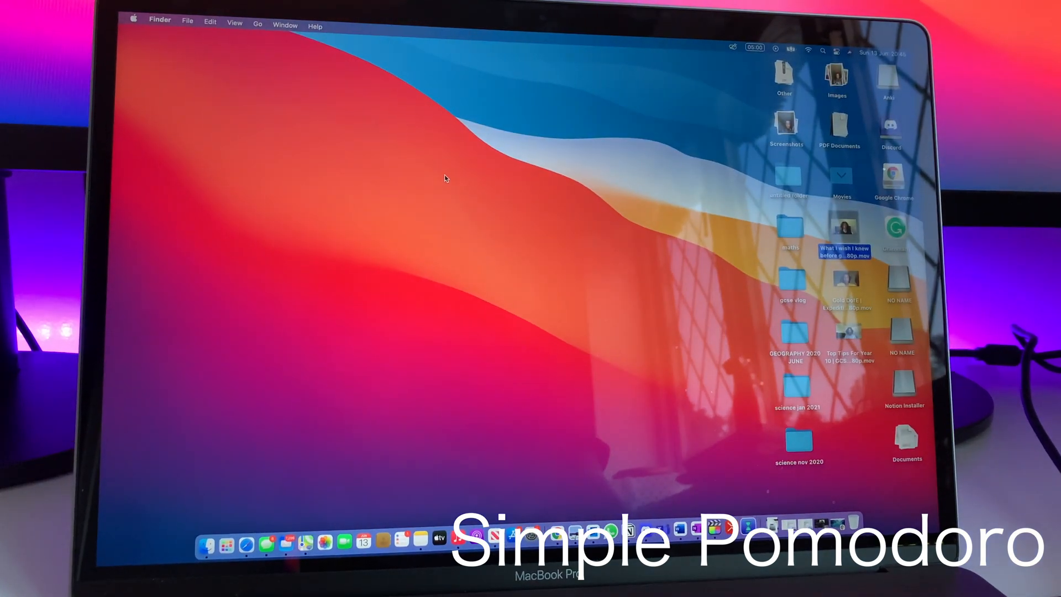
Step: Launch Simple Pomodoro Timer full screen, start the 25-minute countdown, and pause it
click(771, 524)
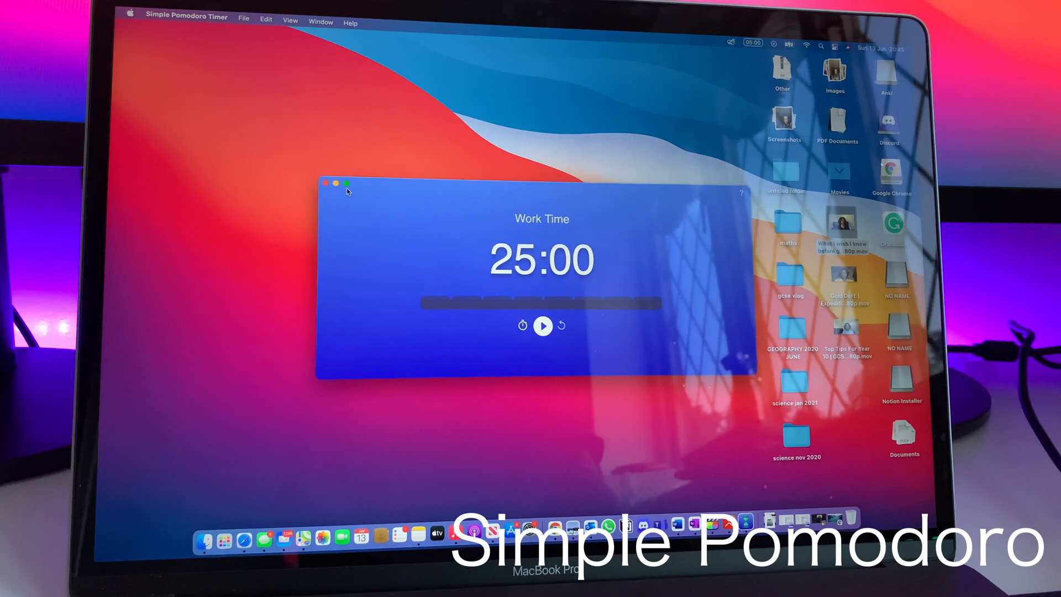
click(346, 183)
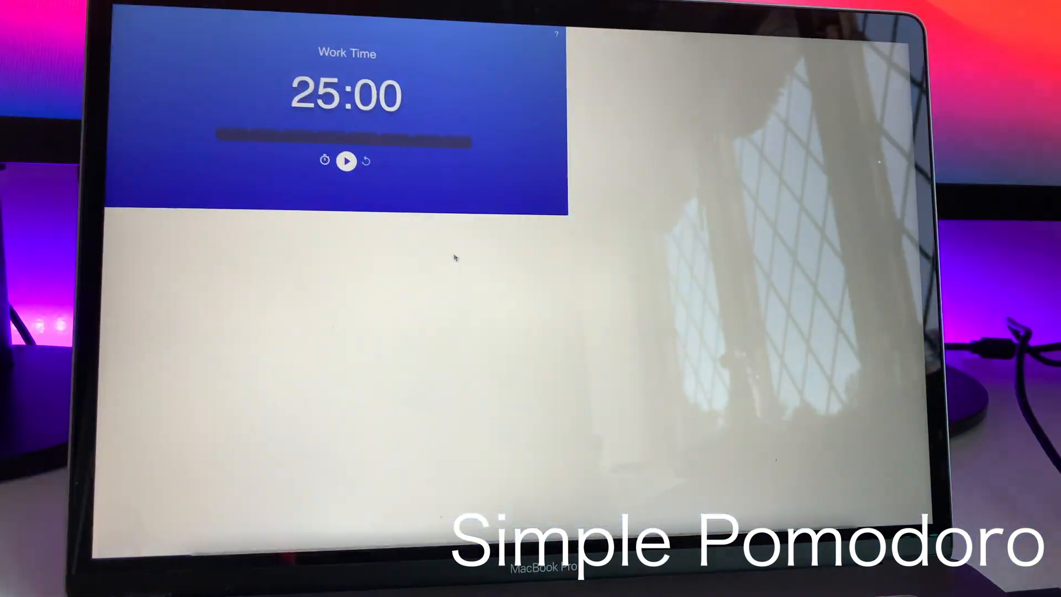
click(346, 161)
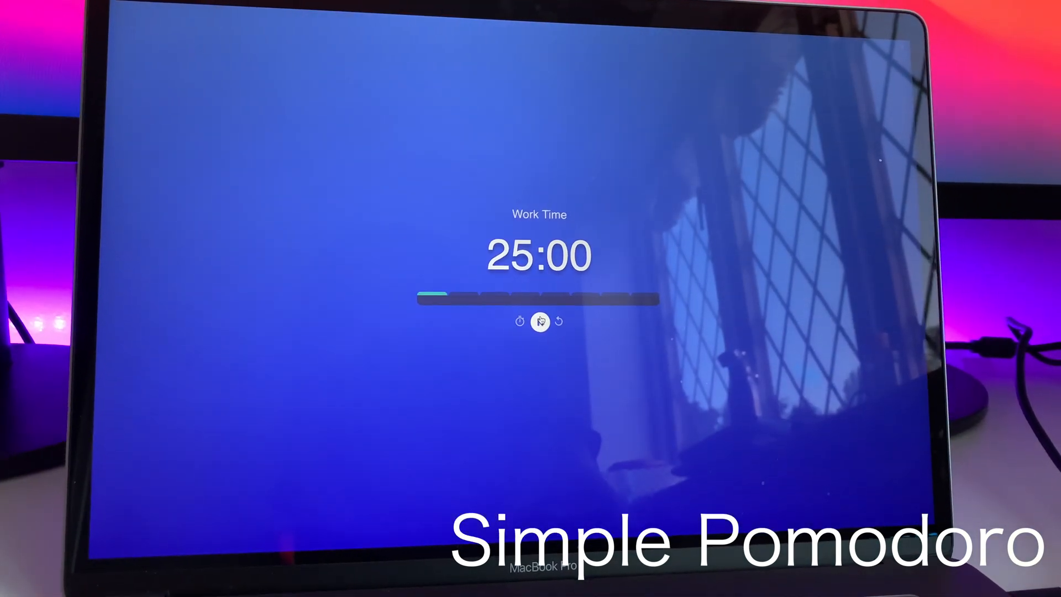
click(539, 323)
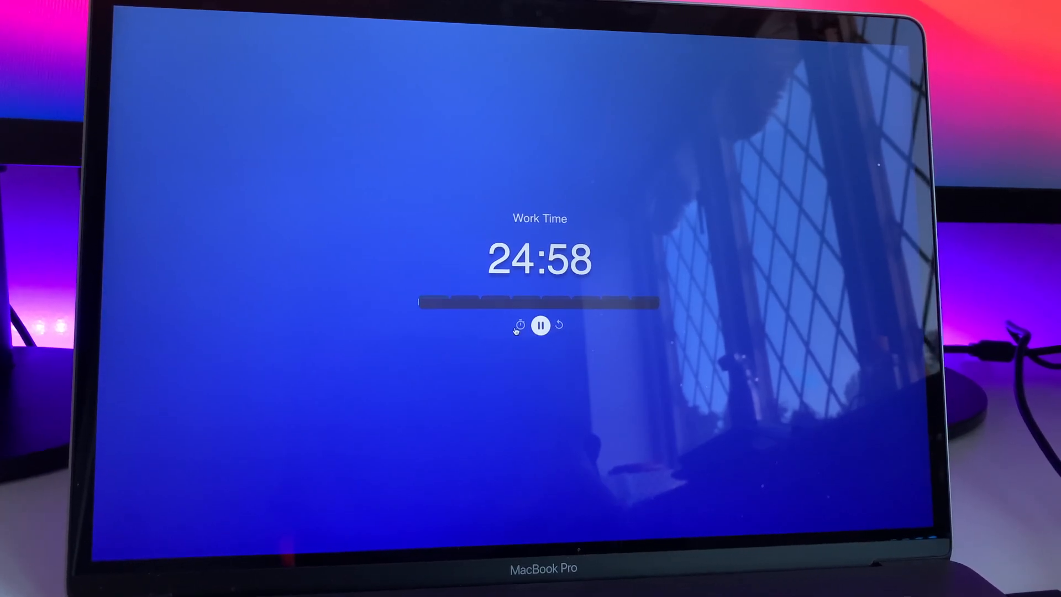
click(539, 323)
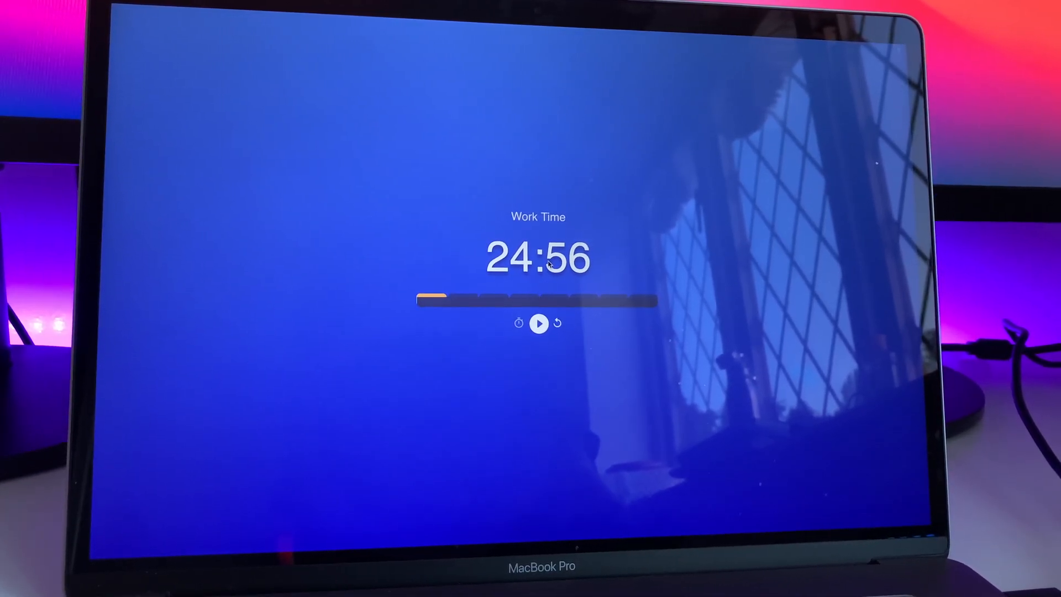